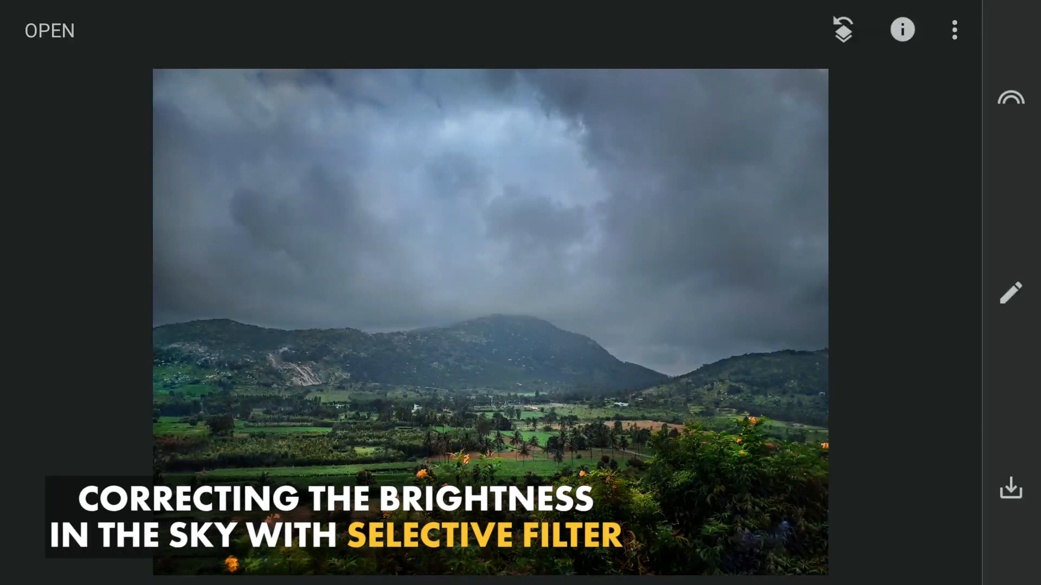
- Darken the stormy sky with a Selective control point at brightness -65
{"action": "left_click", "coordinate": [1009, 294]}
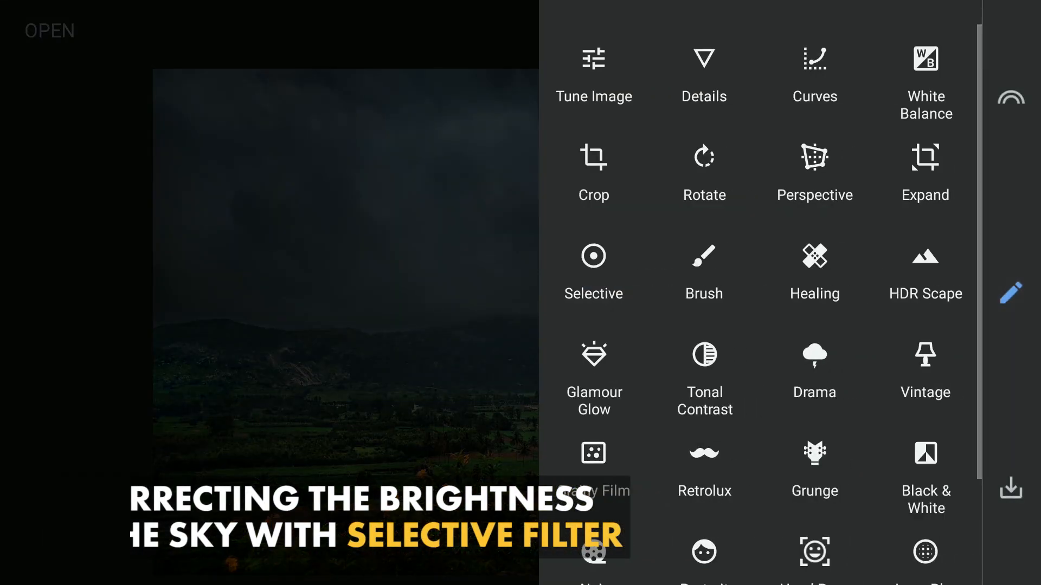
{"action": "scroll", "scroll_direction": "up", "scroll_amount": 3}
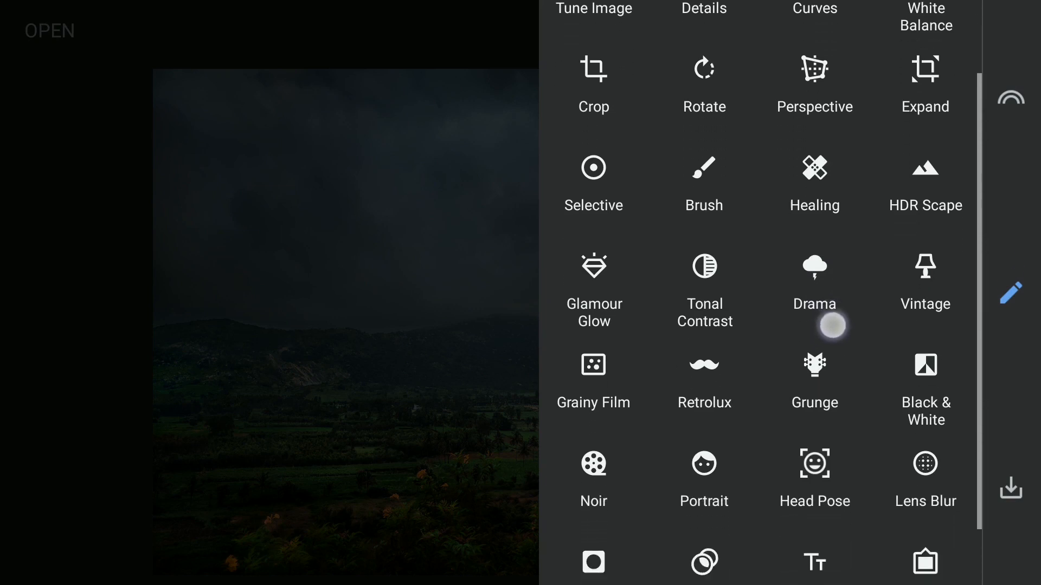
{"action": "left_click", "coordinate": [593, 180]}
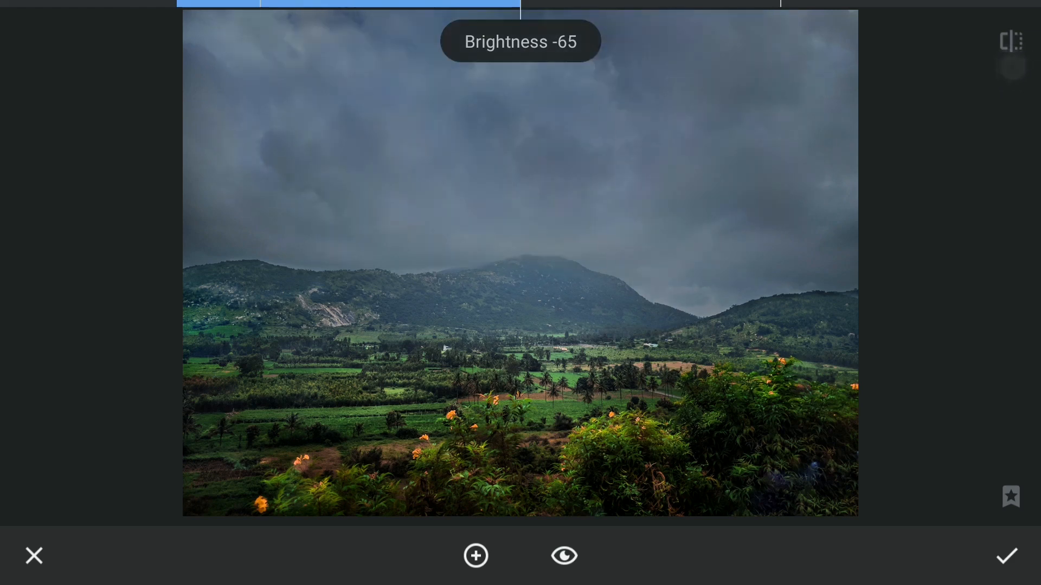
{"action": "left_click", "coordinate": [1004, 555]}
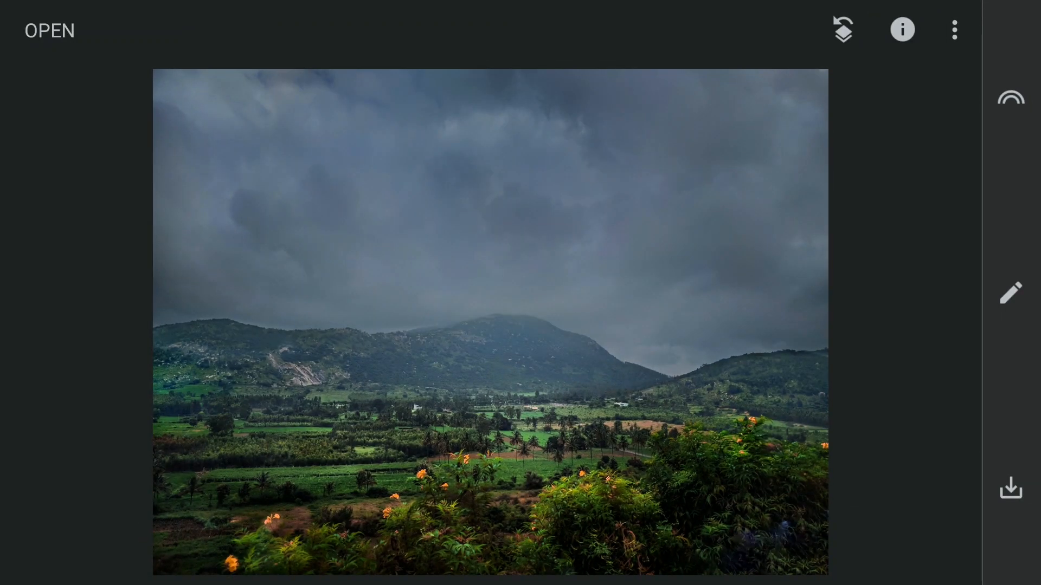
- Start a Double Exposure and add the sunrise meadow photo over the landscape
{"action": "left_click", "coordinate": [1009, 293]}
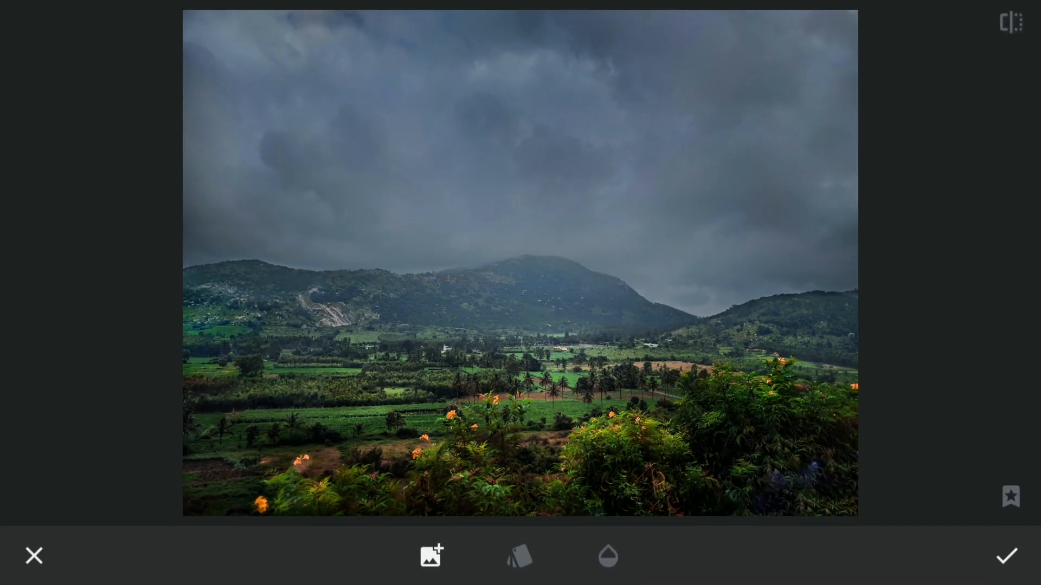
{"action": "left_click", "coordinate": [607, 556]}
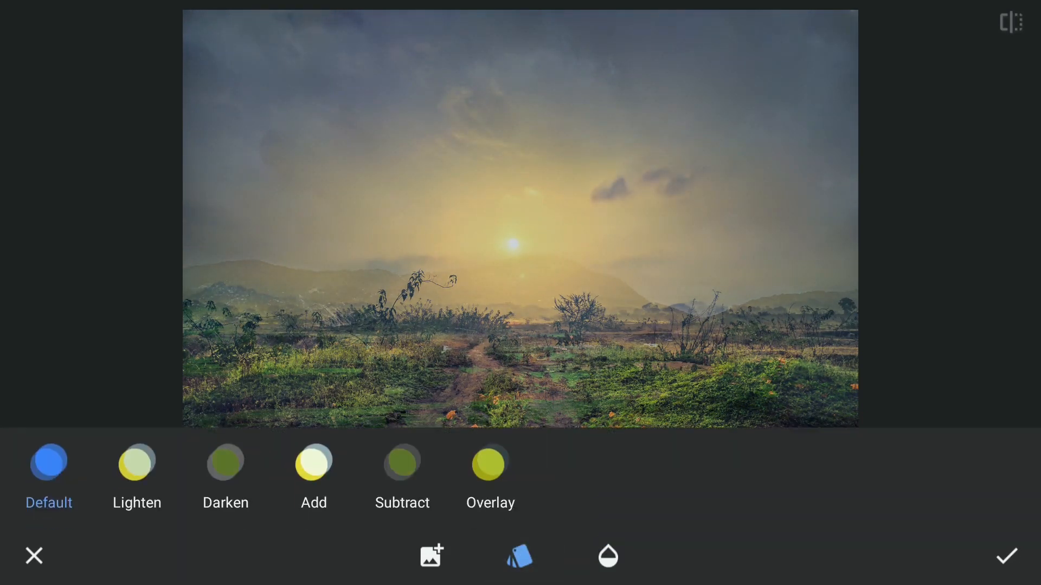
- Compare Subtract and Default blends, settle on Overlay and apply the double exposure
{"action": "left_click", "coordinate": [401, 463]}
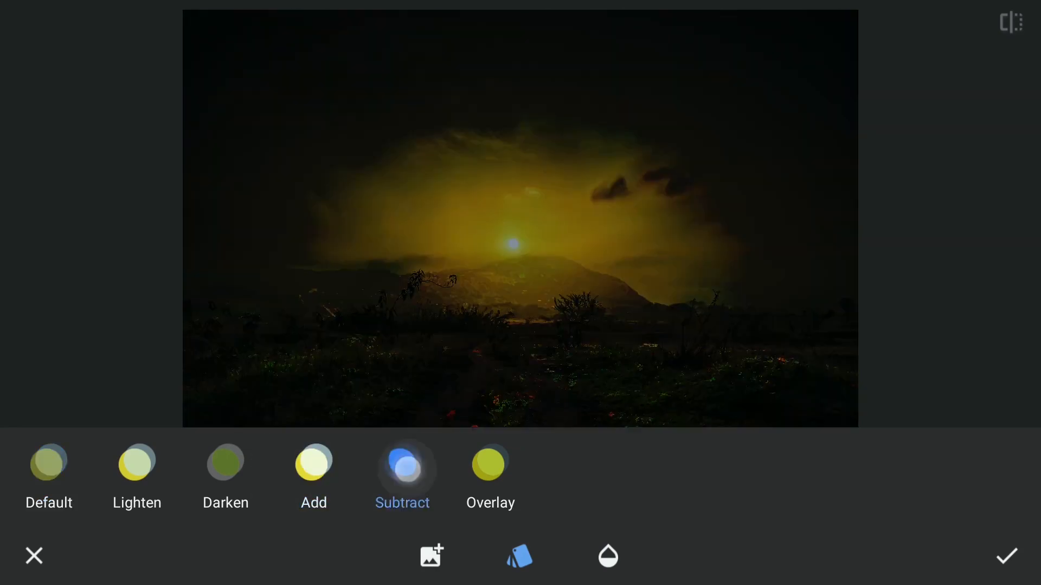
{"action": "left_click", "coordinate": [48, 463]}
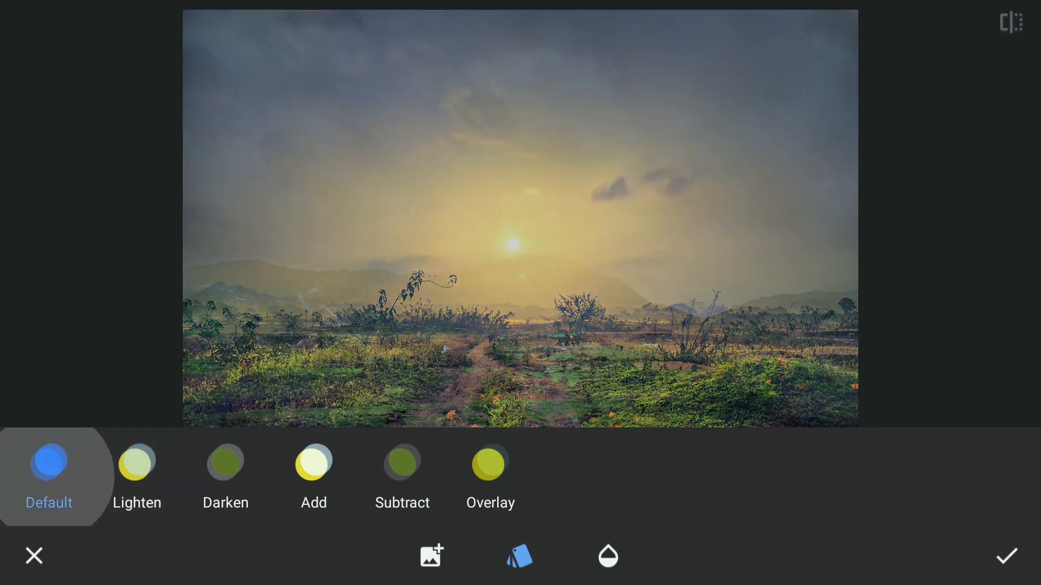
{"action": "left_click", "coordinate": [490, 463]}
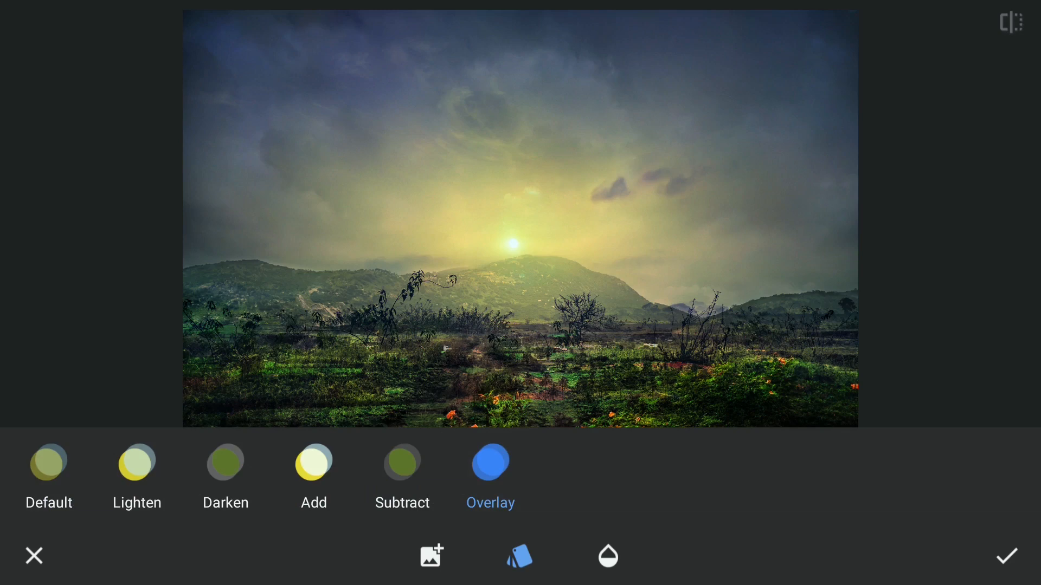
{"action": "left_click", "coordinate": [490, 463]}
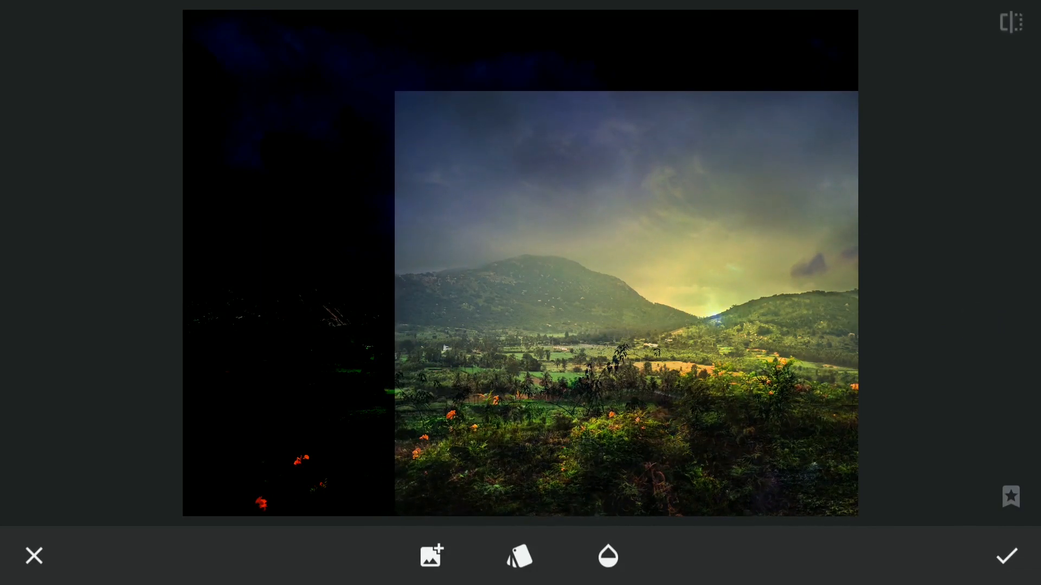
{"action": "left_click", "coordinate": [1006, 555]}
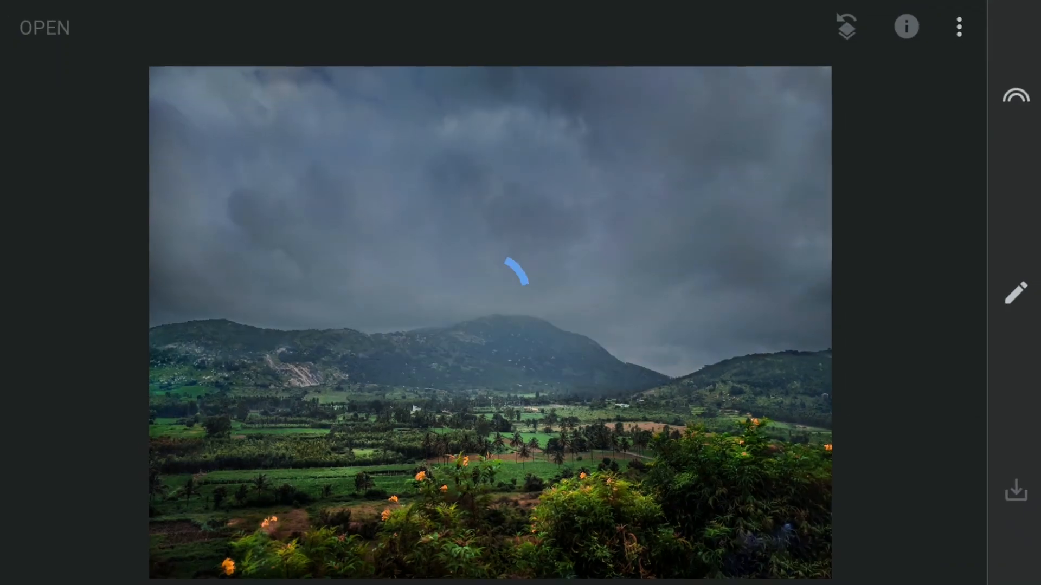
- In the edit history, select the Double Exposure layer and begin editing its mask
{"action": "left_click", "coordinate": [1015, 293]}
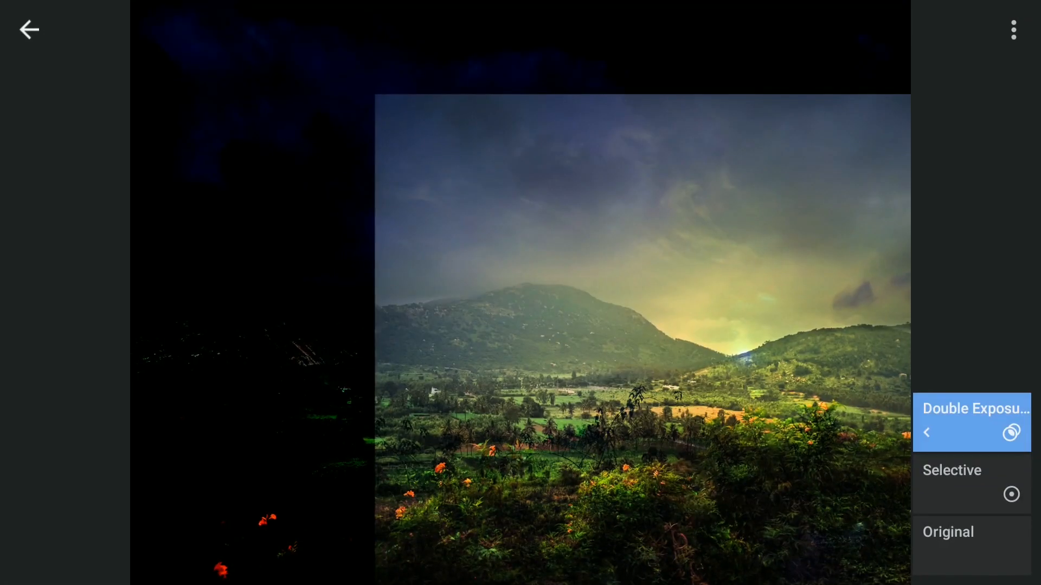
{"action": "left_click", "coordinate": [972, 531]}
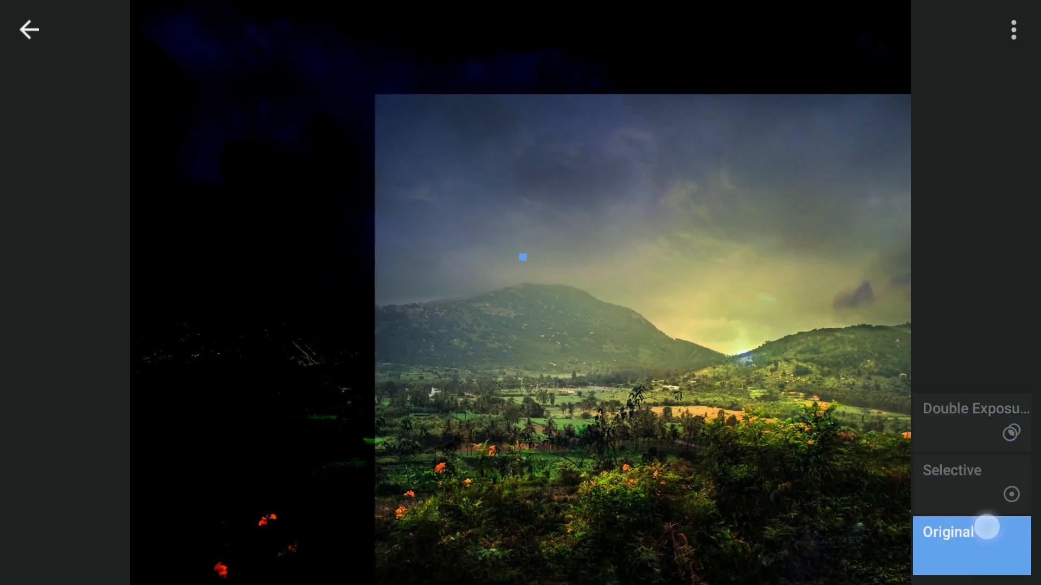
{"action": "left_click", "coordinate": [976, 422]}
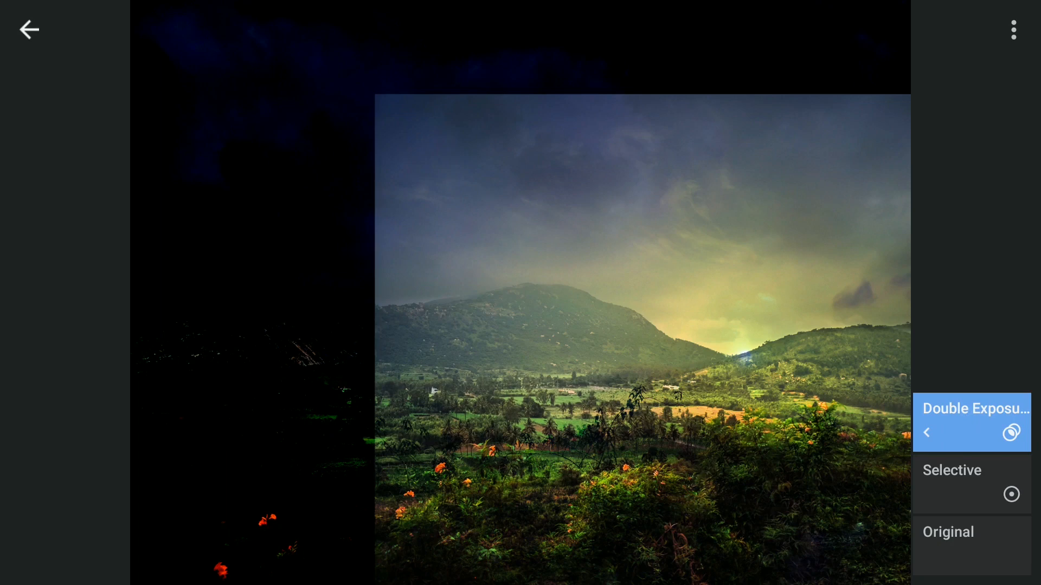
{"action": "left_click", "coordinate": [28, 29]}
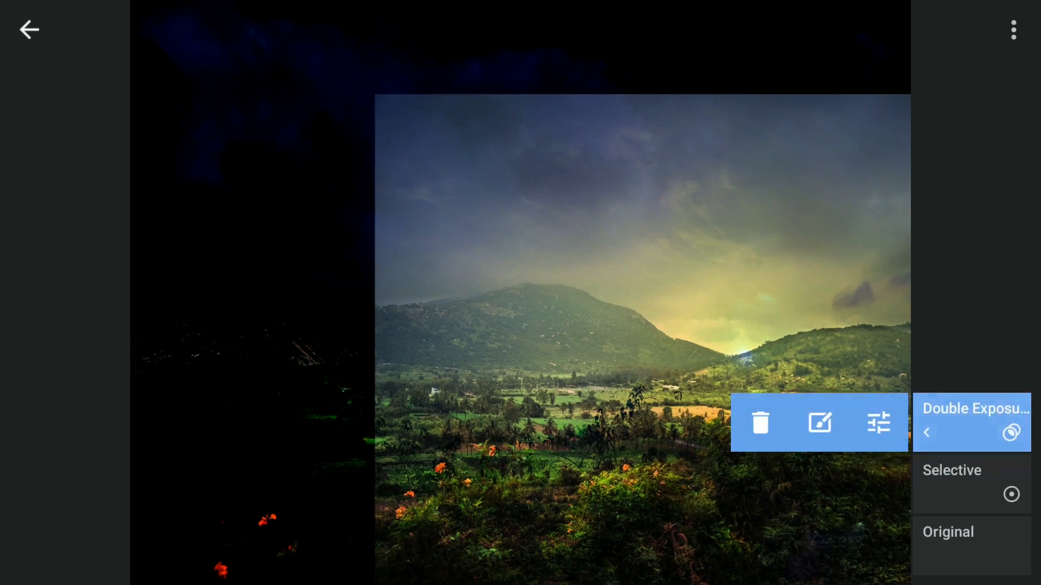
{"action": "left_click", "coordinate": [820, 422]}
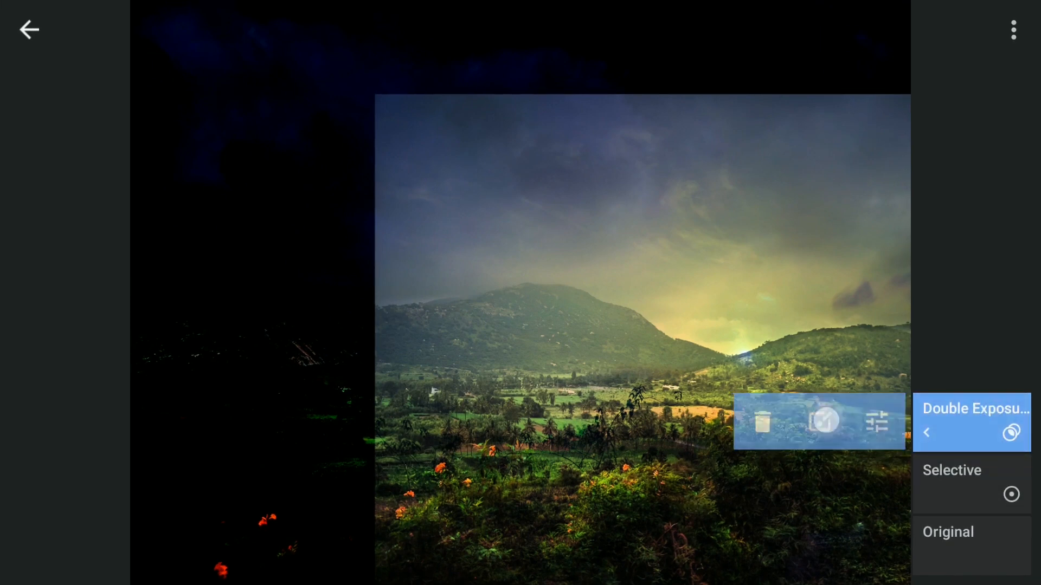
- Invert the Double Exposure mask and drop the brush strength to 0
{"action": "left_click", "coordinate": [974, 422]}
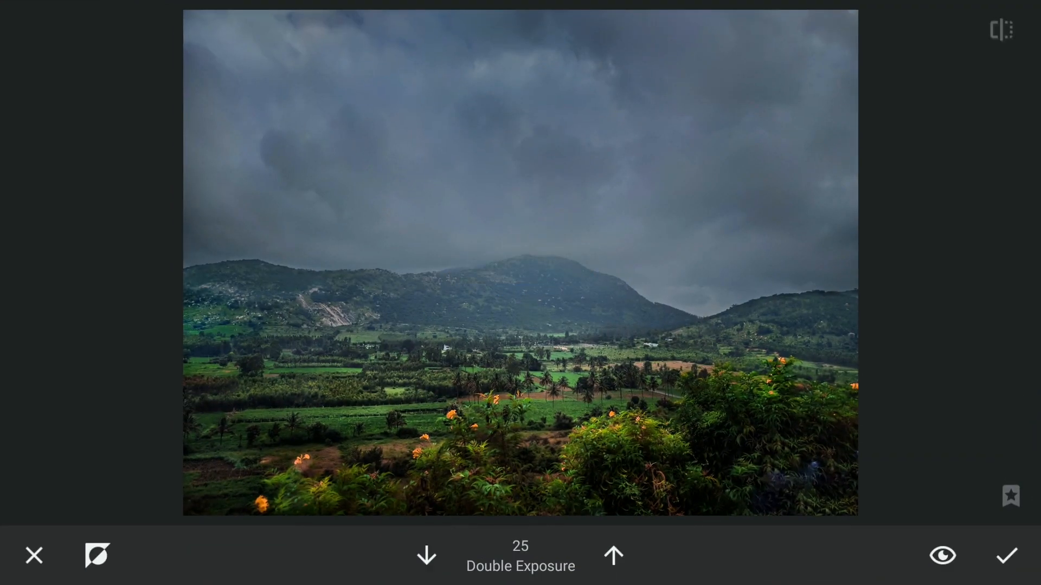
{"action": "left_click", "coordinate": [611, 555]}
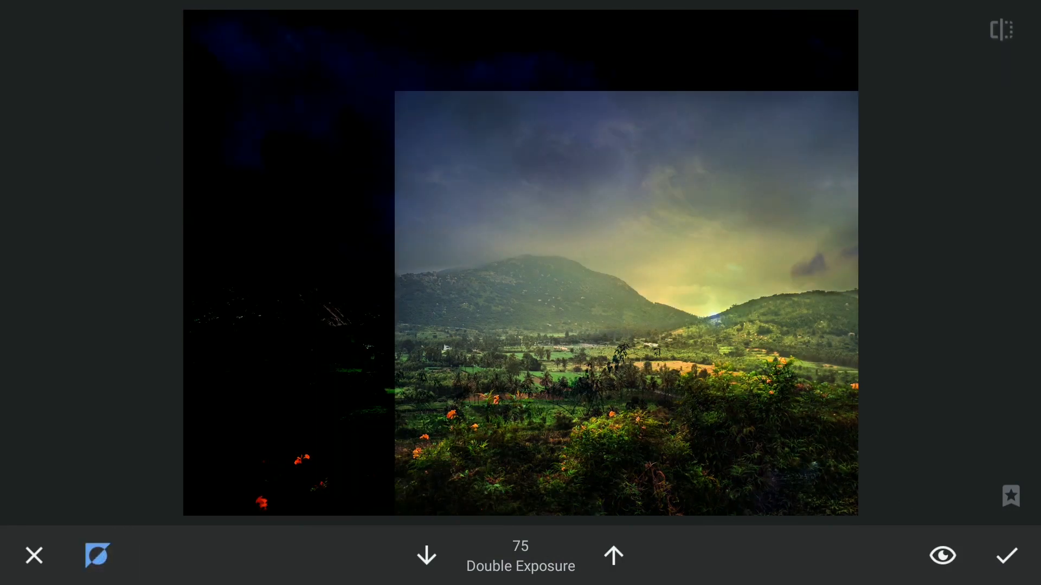
{"action": "left_click", "coordinate": [426, 555]}
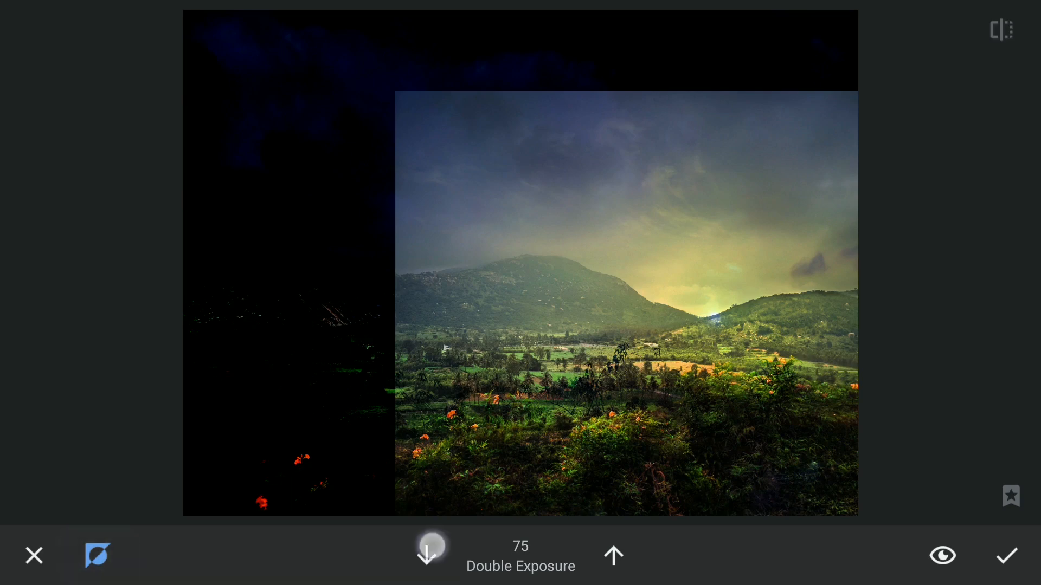
{"action": "left_click", "coordinate": [426, 555]}
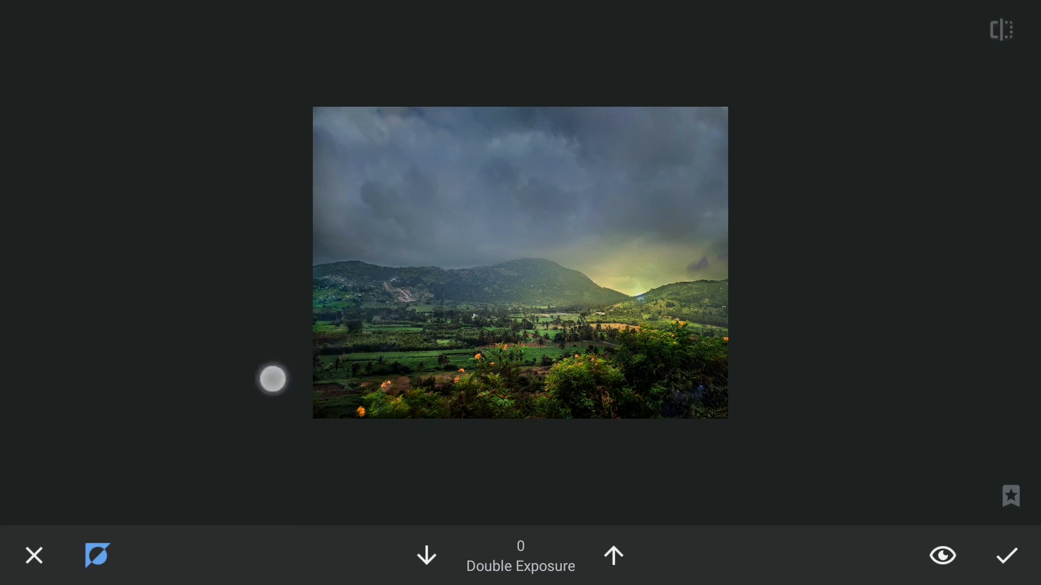
- Paint out the overlay except the valley glow, checking the mask view, and apply it
{"action": "left_click", "coordinate": [942, 555]}
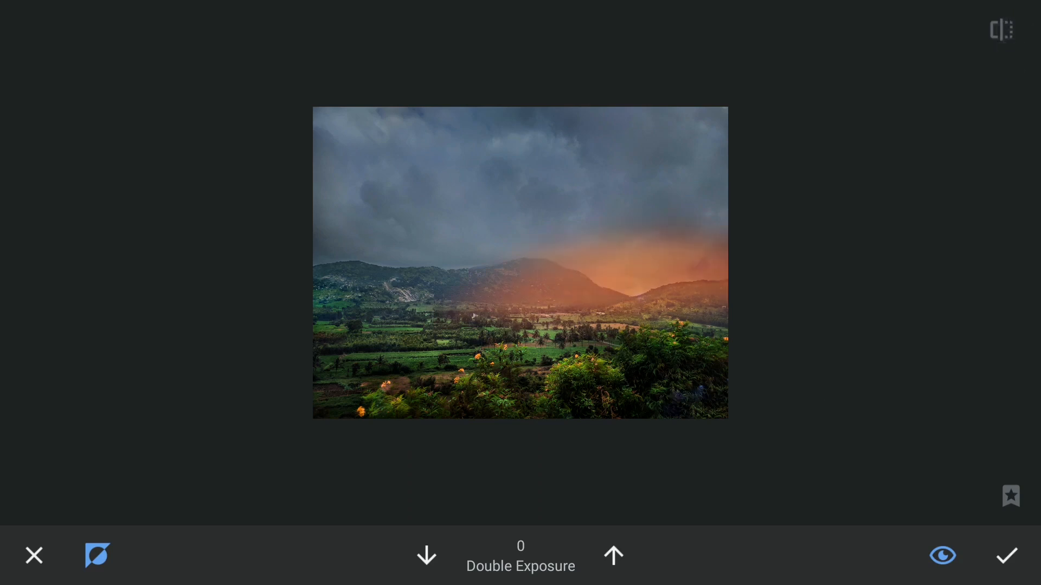
{"action": "left_click", "coordinate": [942, 556]}
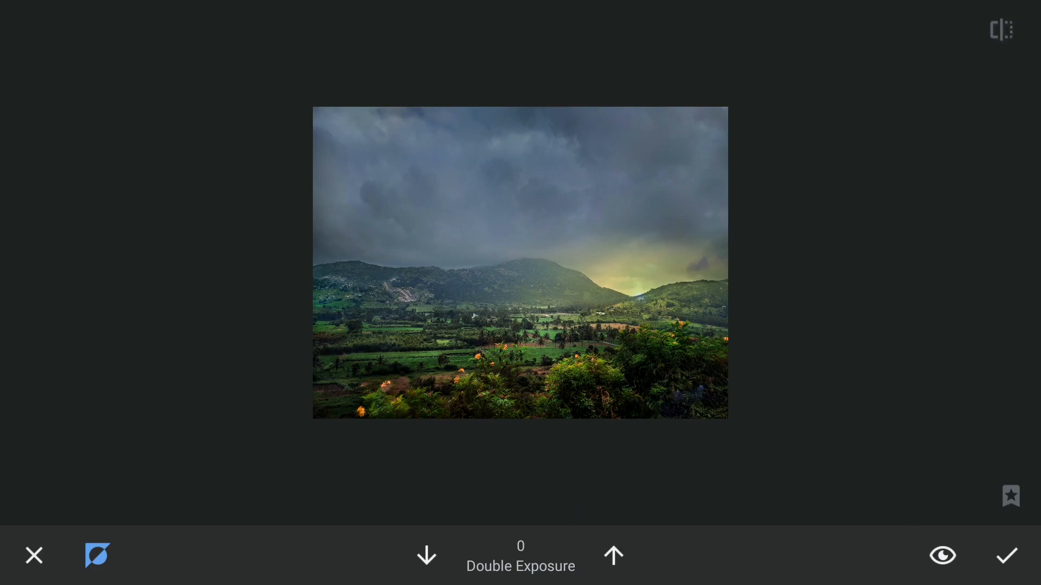
{"action": "left_click", "coordinate": [1006, 555]}
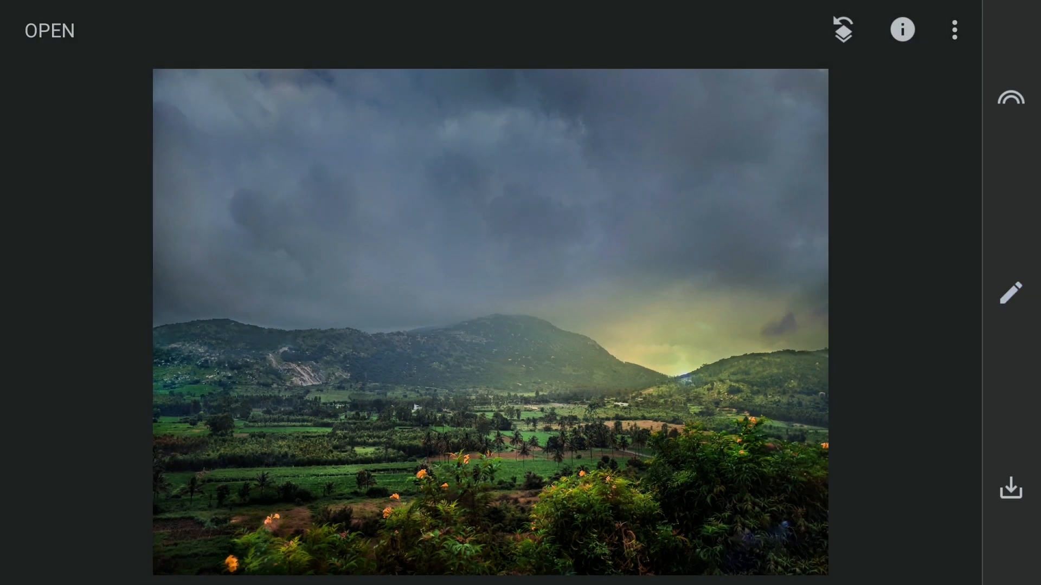
{"action": "left_click", "coordinate": [1009, 292]}
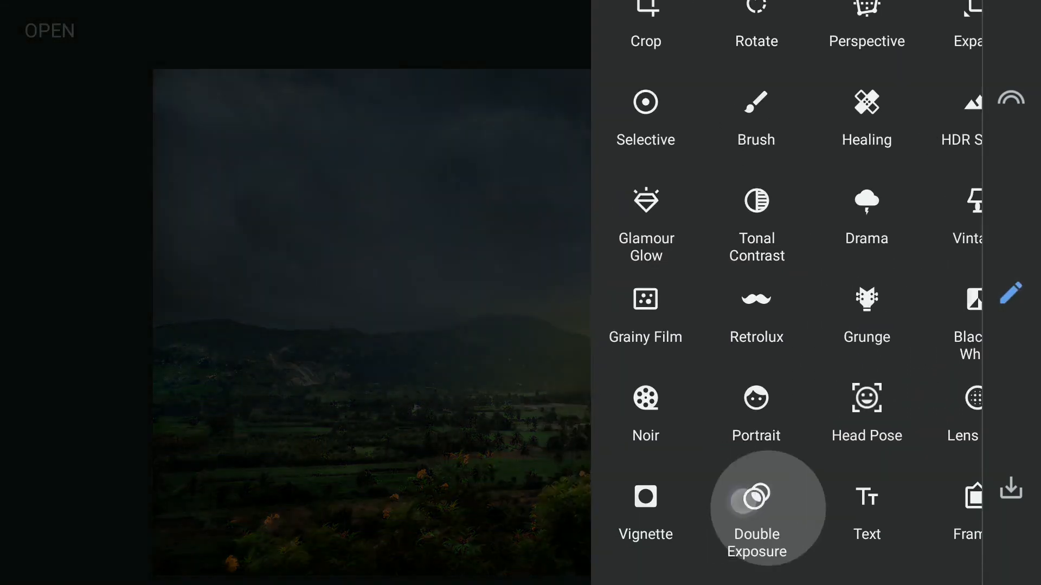
- Add a second Double Exposure with the golden sunrise-sky photo and adjust its blend
{"action": "left_click", "coordinate": [755, 507]}
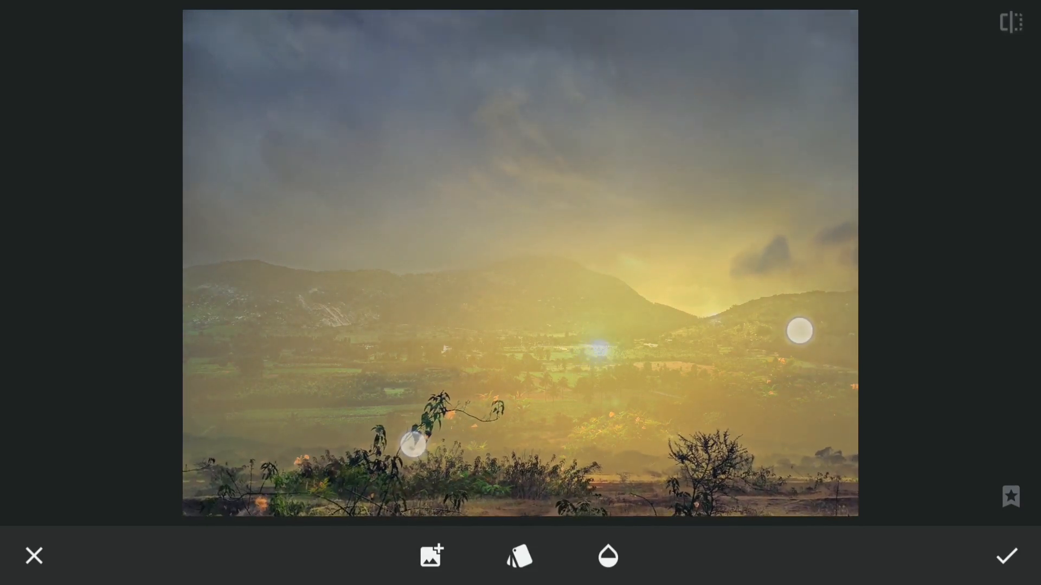
{"action": "left_click", "coordinate": [519, 555]}
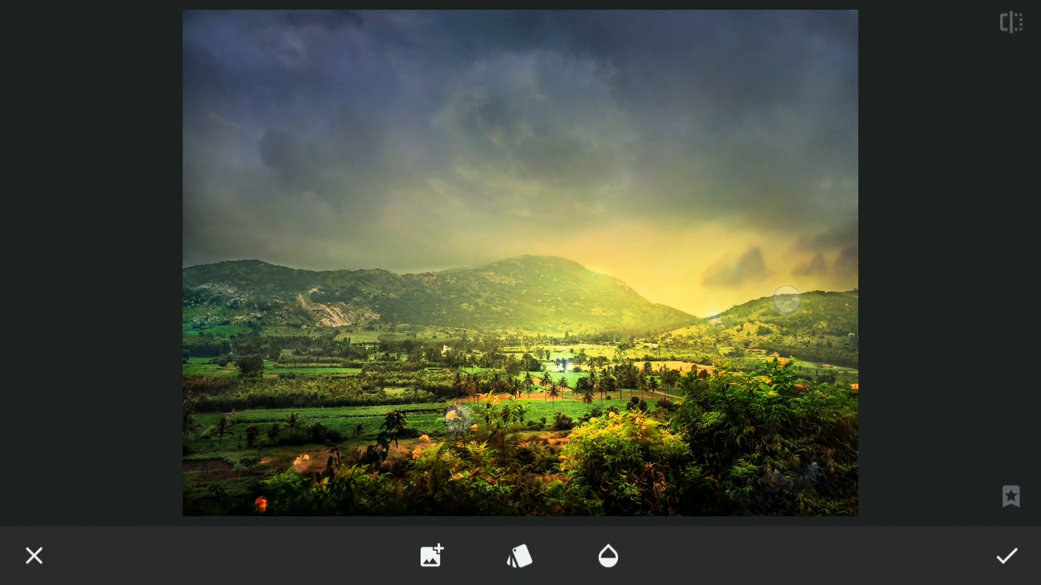
- Apply the second double exposure and brush its mask to keep the glow near the sunrise
{"action": "left_click", "coordinate": [954, 30]}
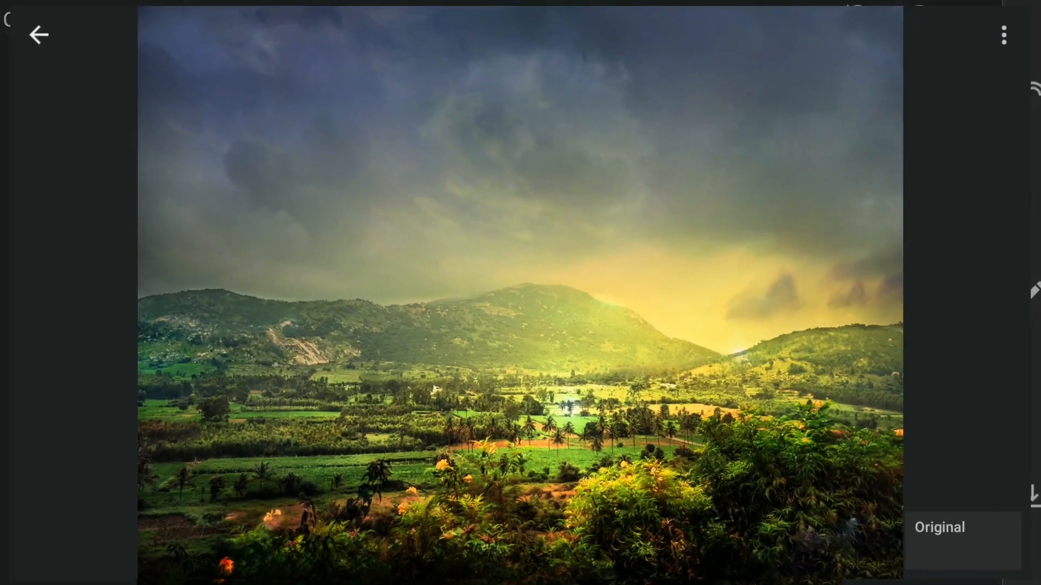
{"action": "left_click", "coordinate": [971, 360]}
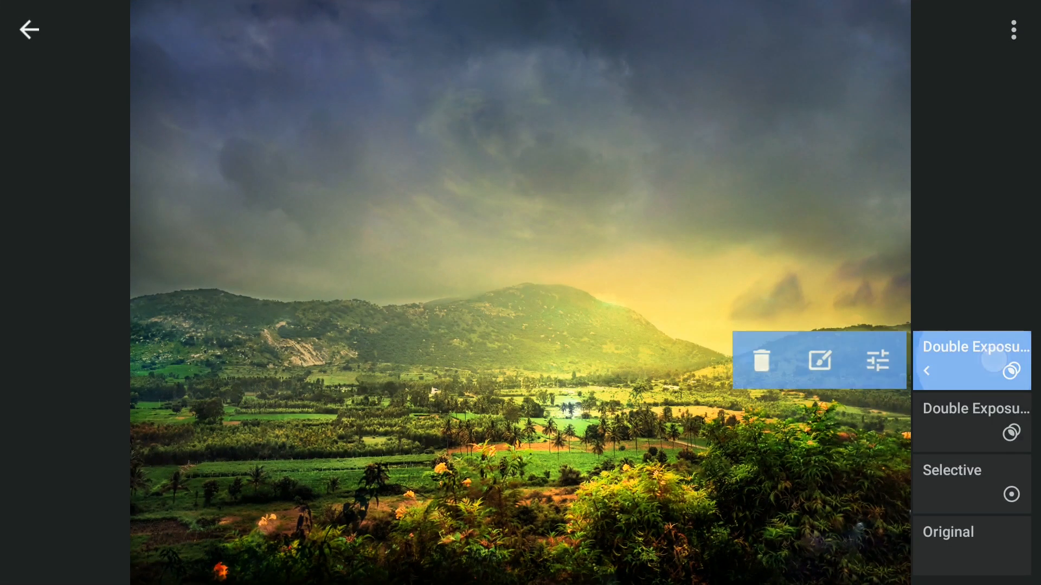
{"action": "left_click", "coordinate": [818, 360]}
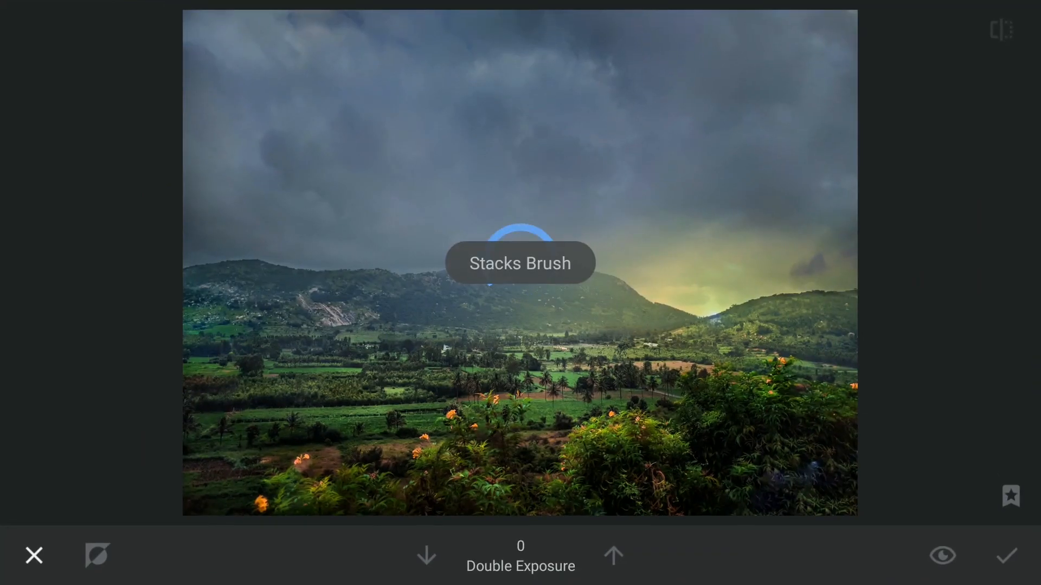
{"action": "left_click", "coordinate": [612, 555]}
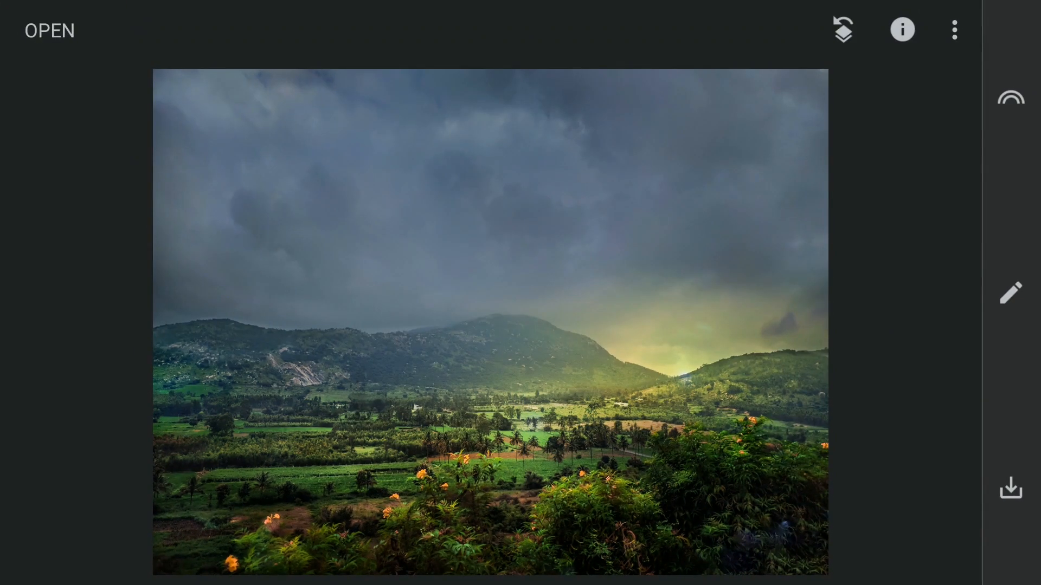
- Add a vignette with Outer Brightness -72 and apply it
{"action": "left_click", "coordinate": [1009, 292]}
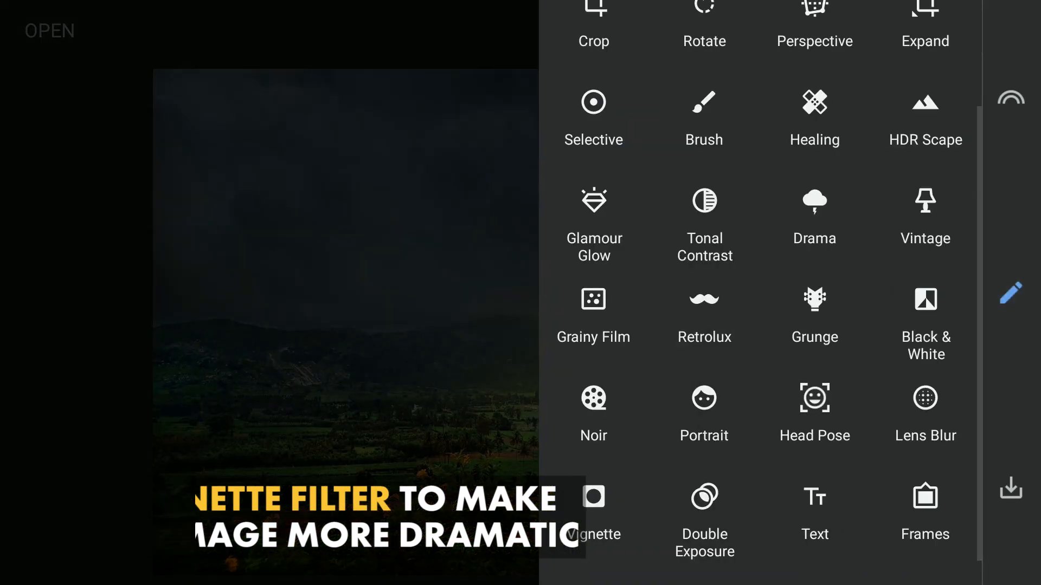
{"action": "left_click", "coordinate": [593, 521]}
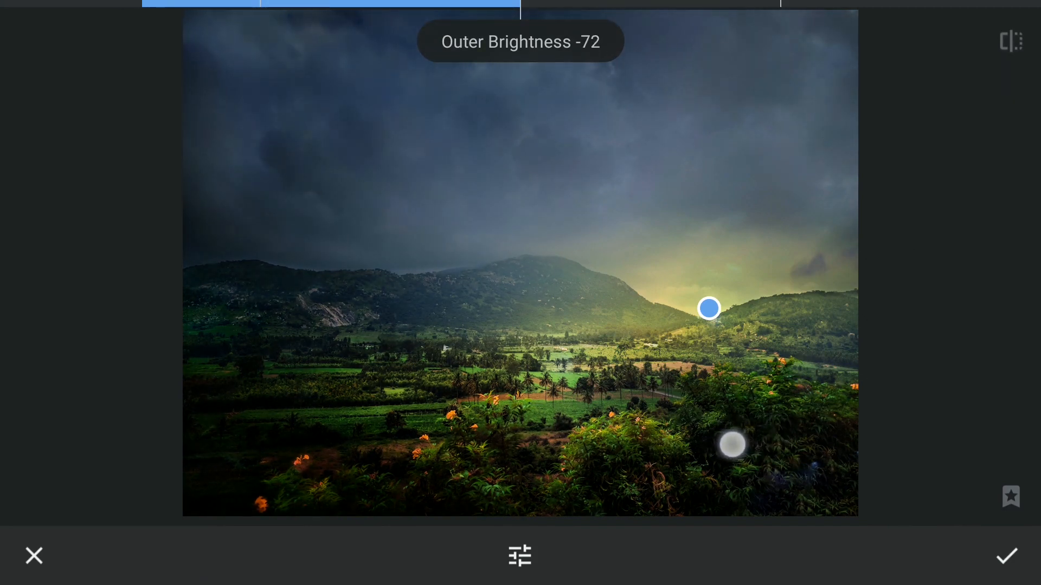
{"action": "left_click", "coordinate": [1005, 555]}
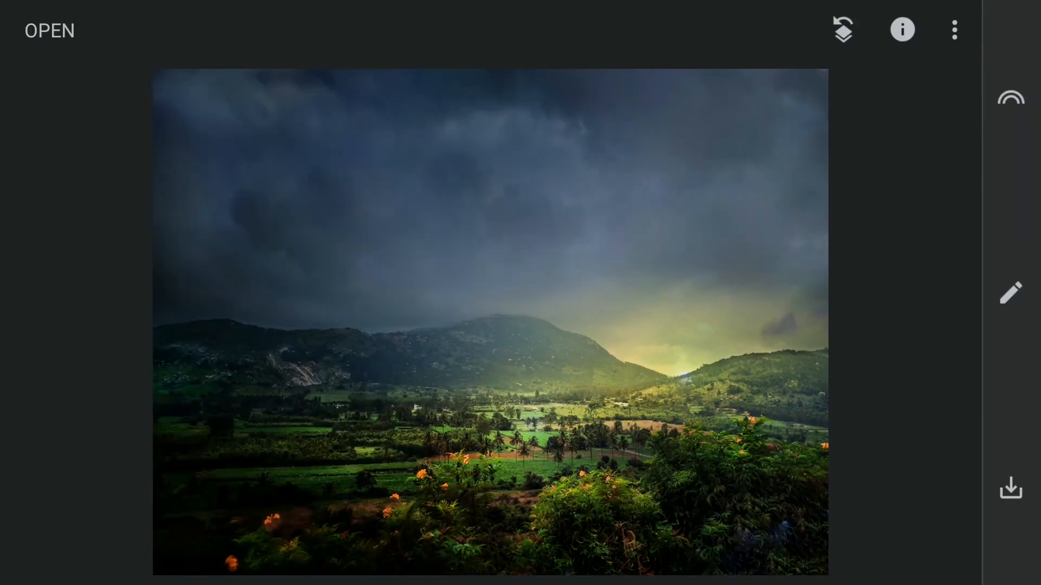
- Brush the vignette mask back from the landscape at strengths 50/25 and confirm
{"action": "left_click", "coordinate": [842, 29]}
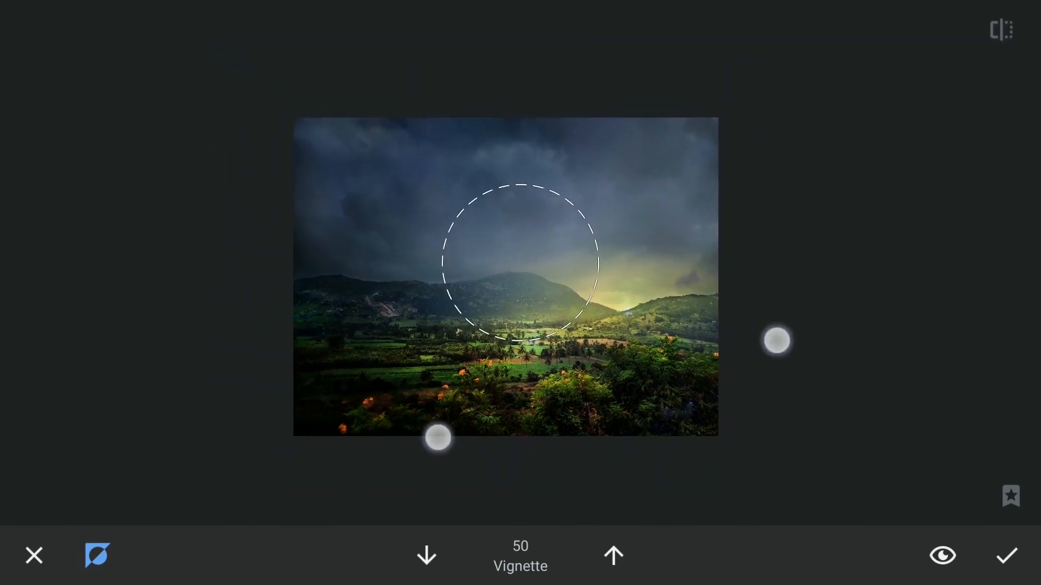
{"action": "left_click", "coordinate": [426, 555]}
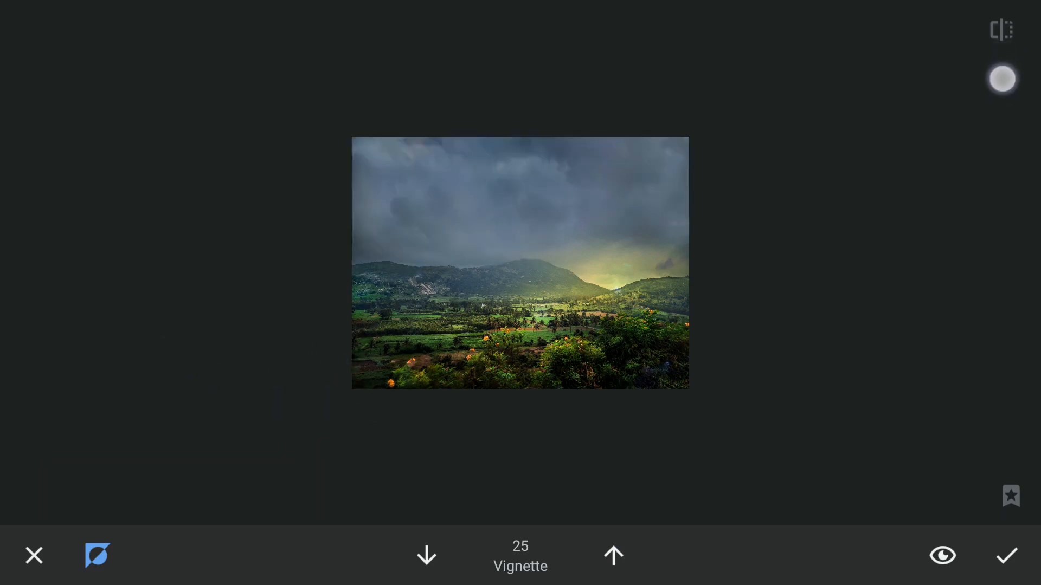
{"action": "left_click", "coordinate": [1003, 79]}
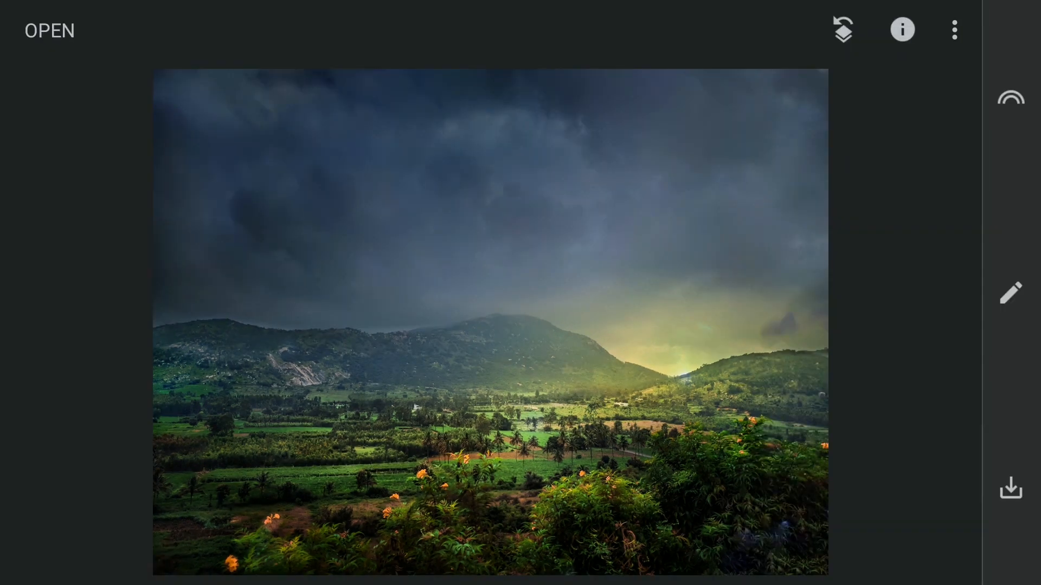
- Apply a White Balance edit with Tint +68 for a pinkish-purple cast
{"action": "left_click", "coordinate": [1009, 292]}
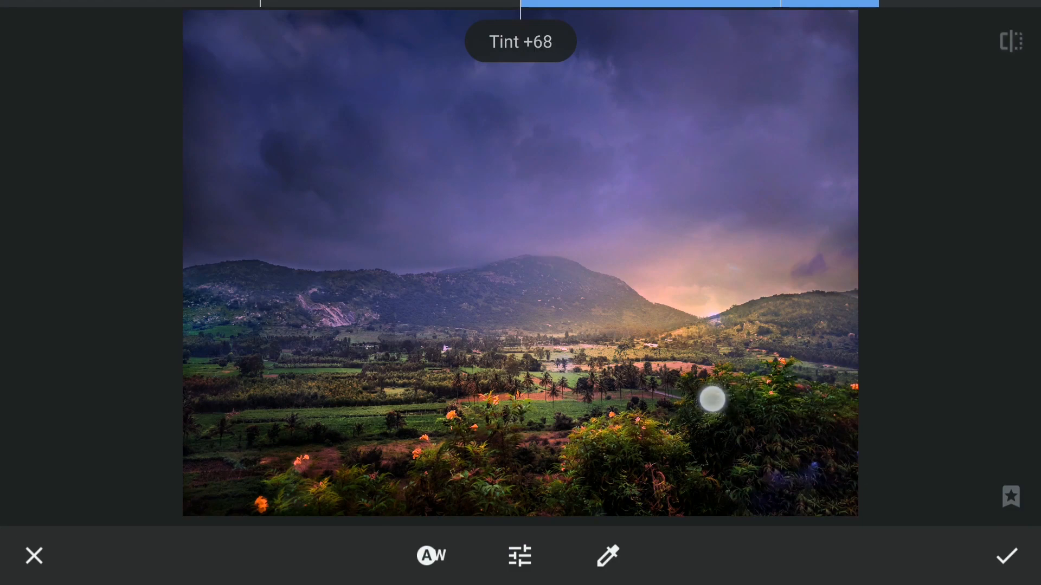
{"action": "left_click", "coordinate": [1005, 555]}
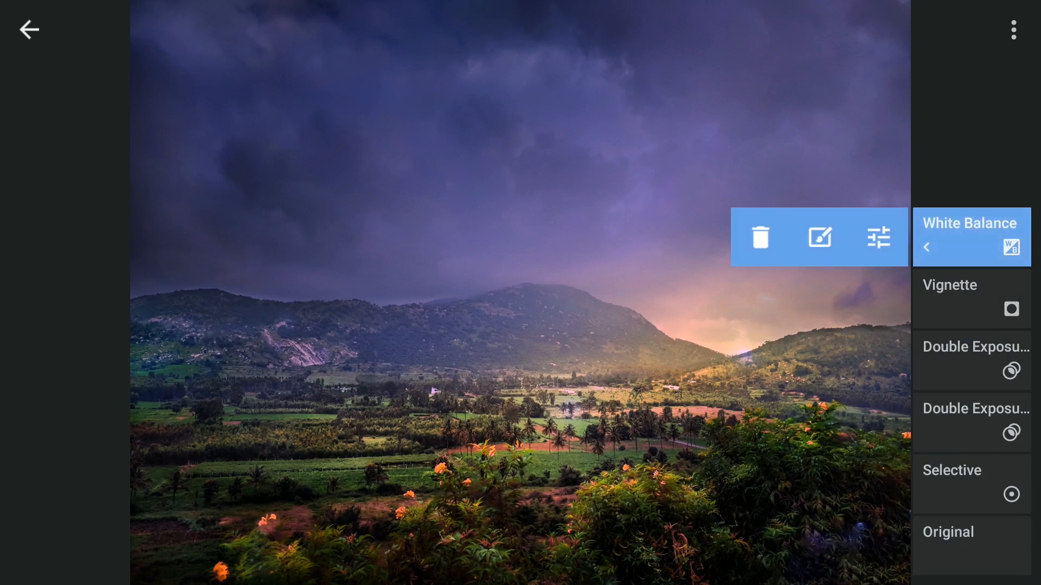
- Mask the tint with brush strengths 100/25/0 so it stays near the sunrise, and confirm
{"action": "left_click", "coordinate": [819, 238]}
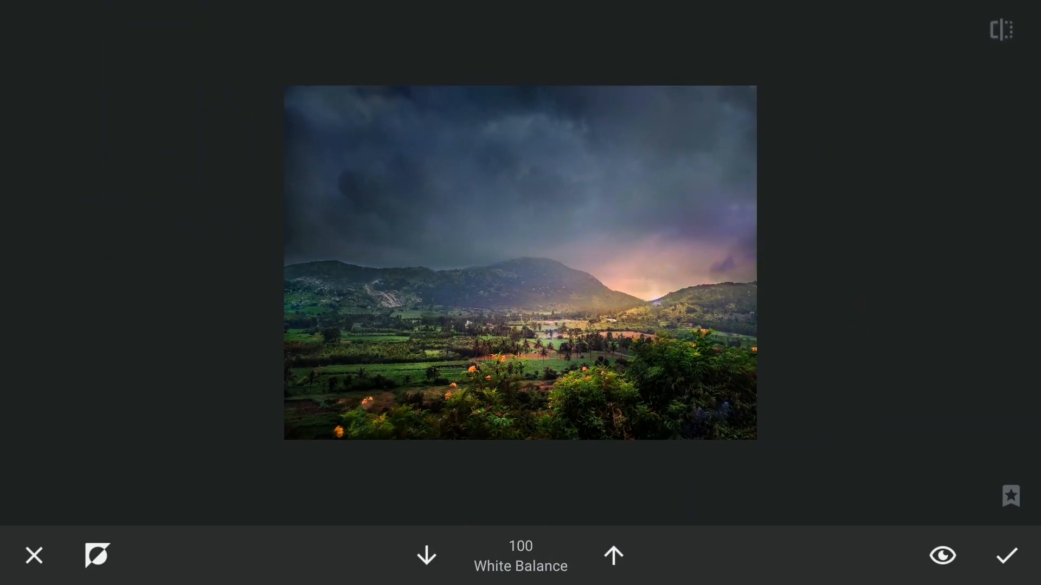
{"action": "left_click", "coordinate": [426, 555]}
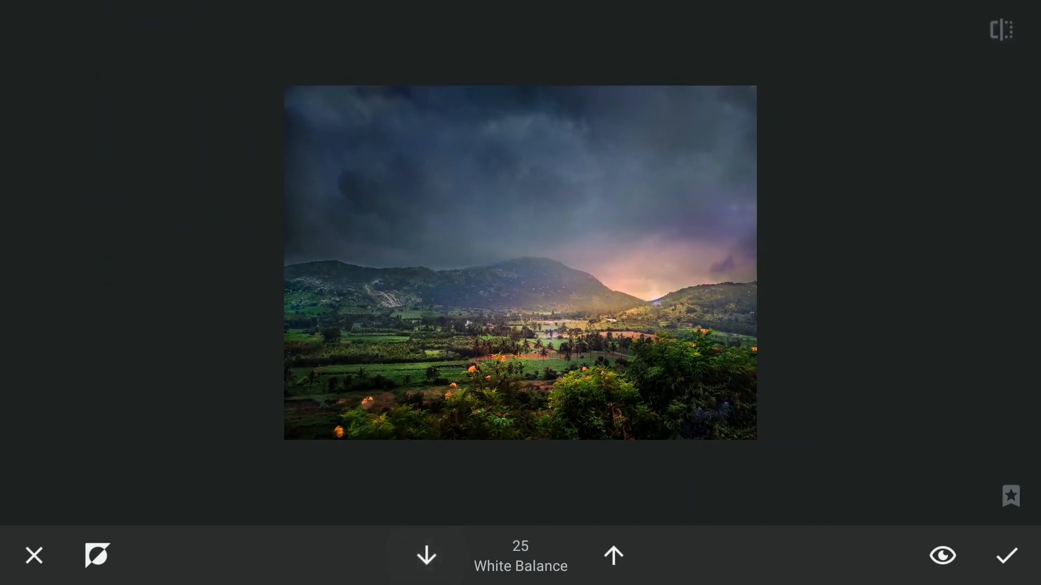
{"action": "left_click", "coordinate": [425, 555]}
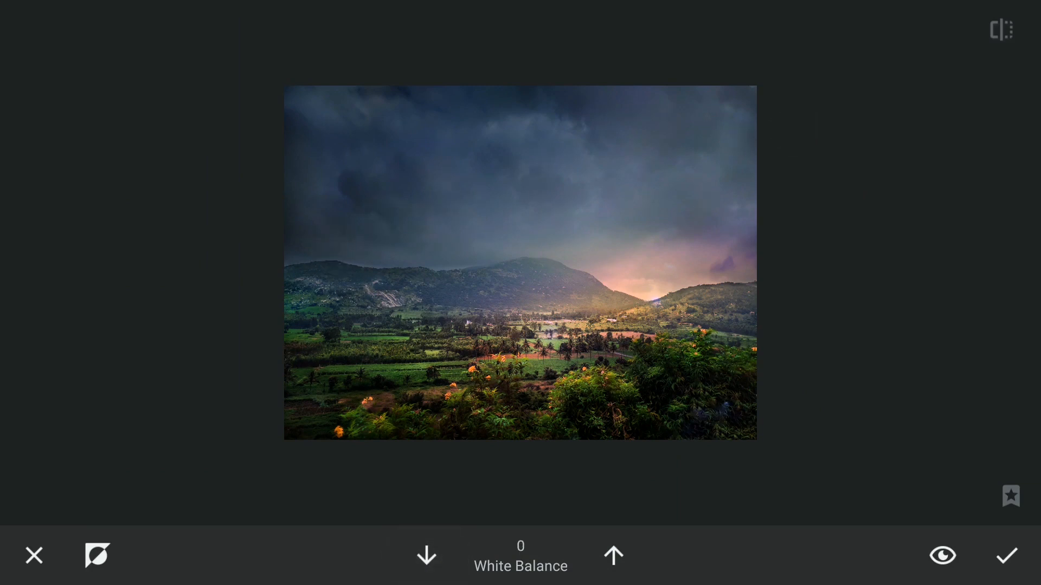
{"action": "left_click", "coordinate": [551, 434]}
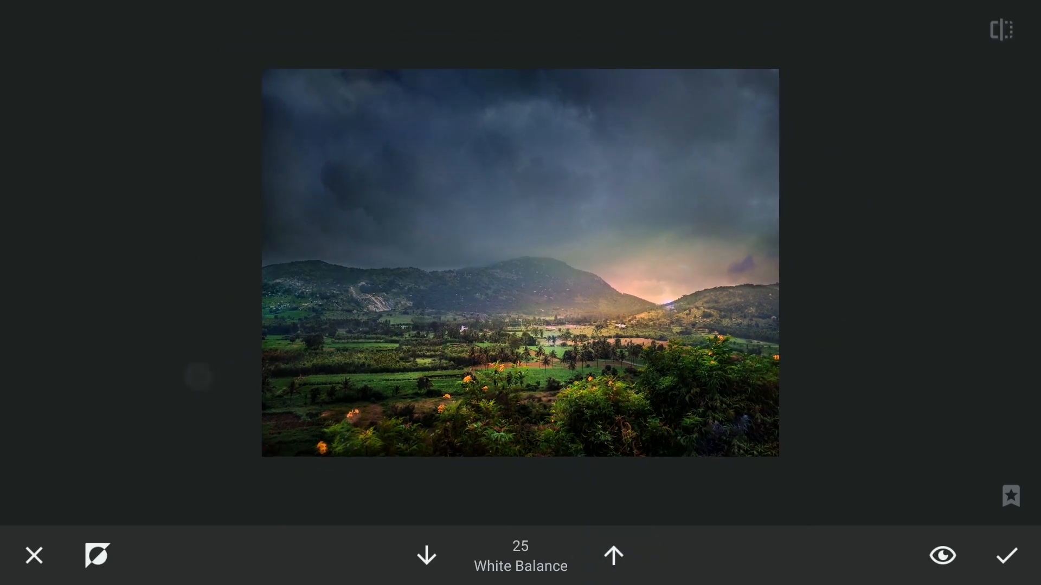
{"action": "left_click", "coordinate": [612, 555]}
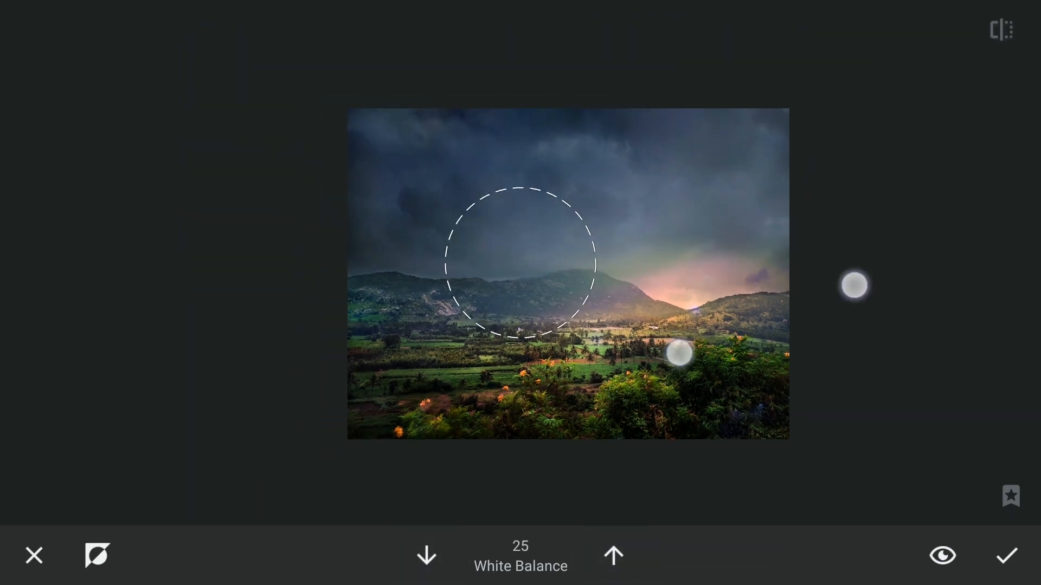
{"action": "left_click", "coordinate": [942, 555]}
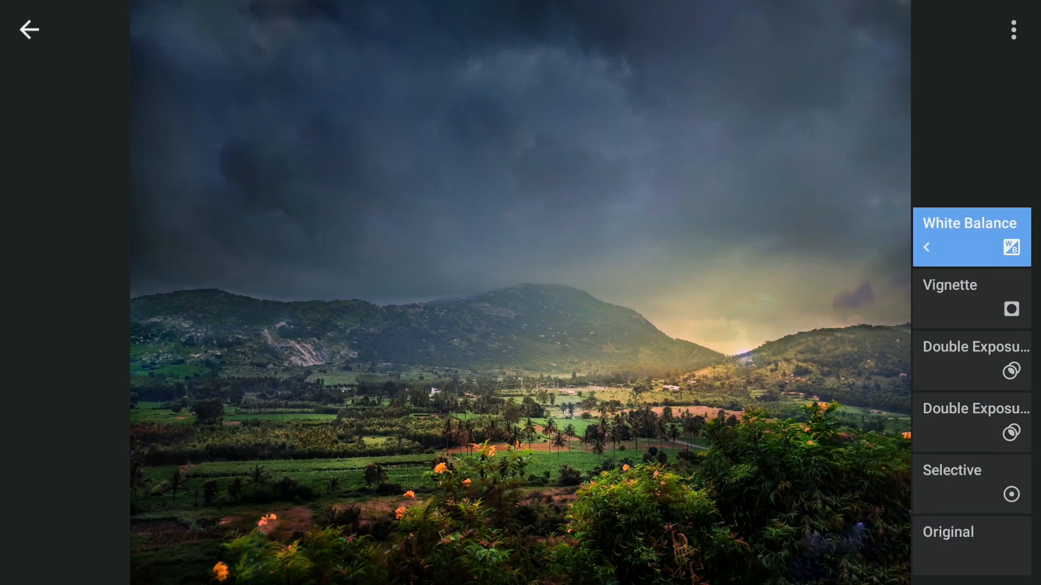
{"action": "left_click", "coordinate": [971, 544]}
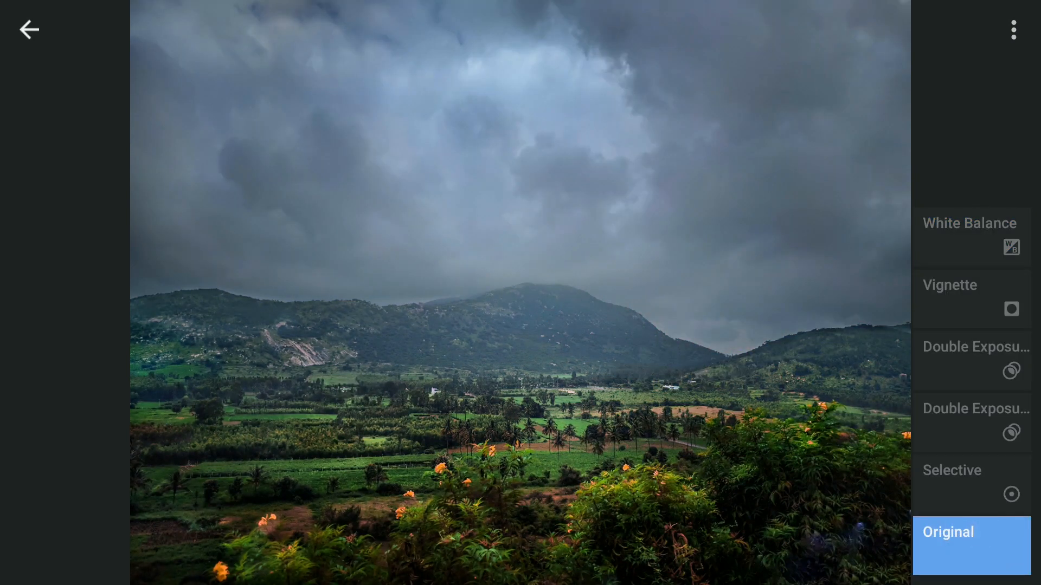
{"action": "left_click", "coordinate": [971, 237]}
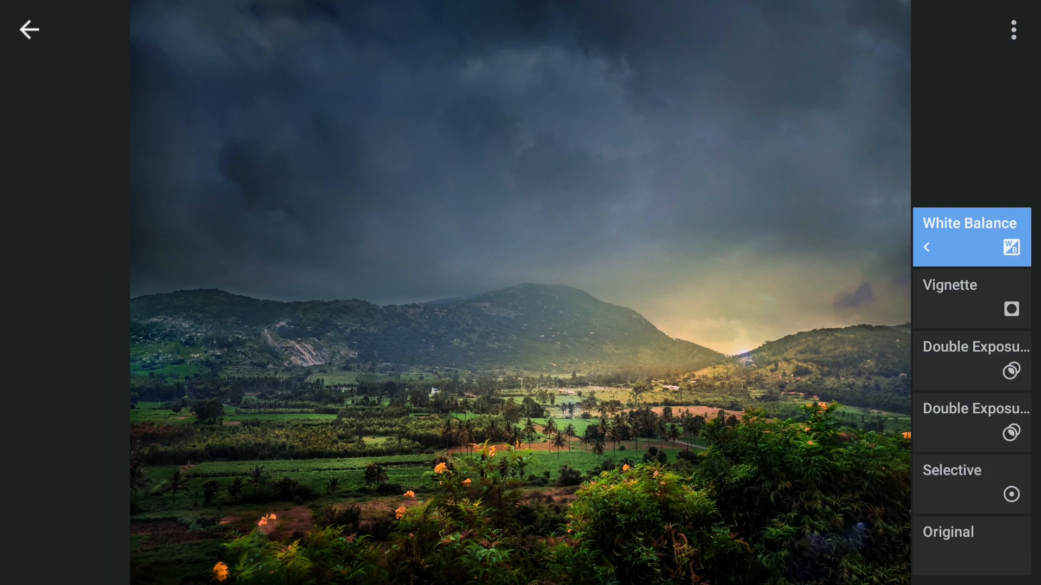